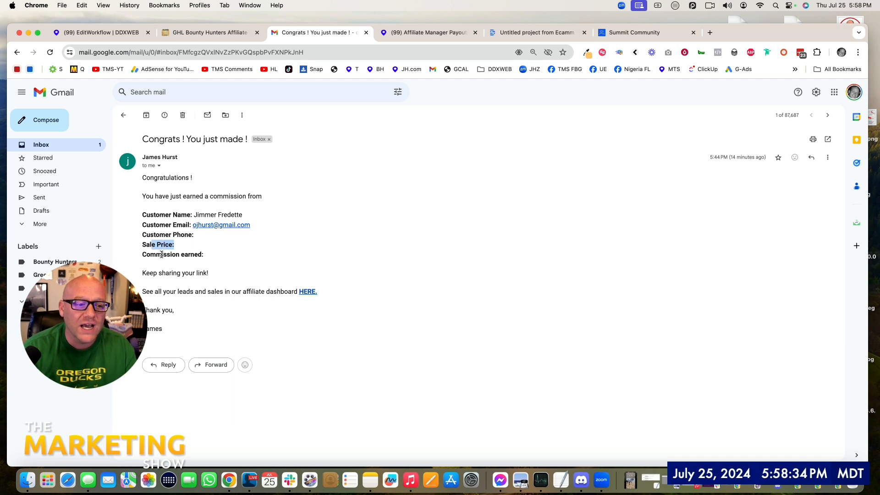
Step: Enter the subject with {{affiliate_sales.affiliate.firstName}} and the body with campaign and customer merge fields
left_click(101, 33)
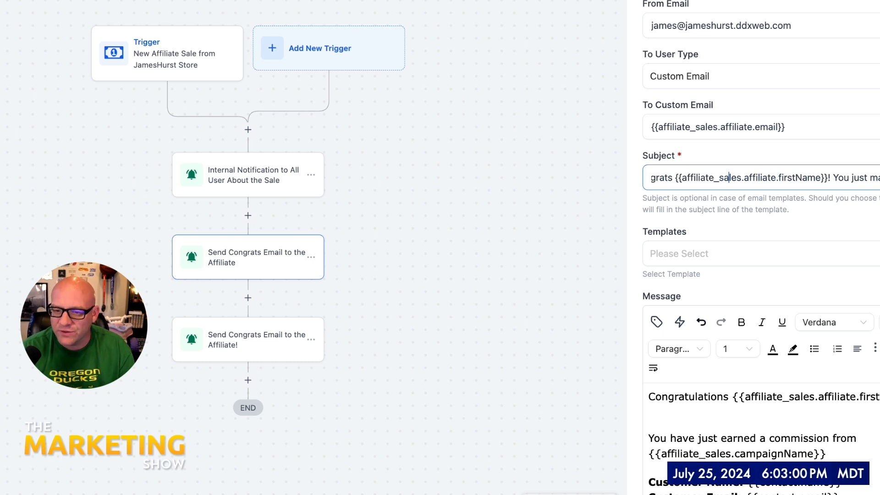
scroll("down", 3)
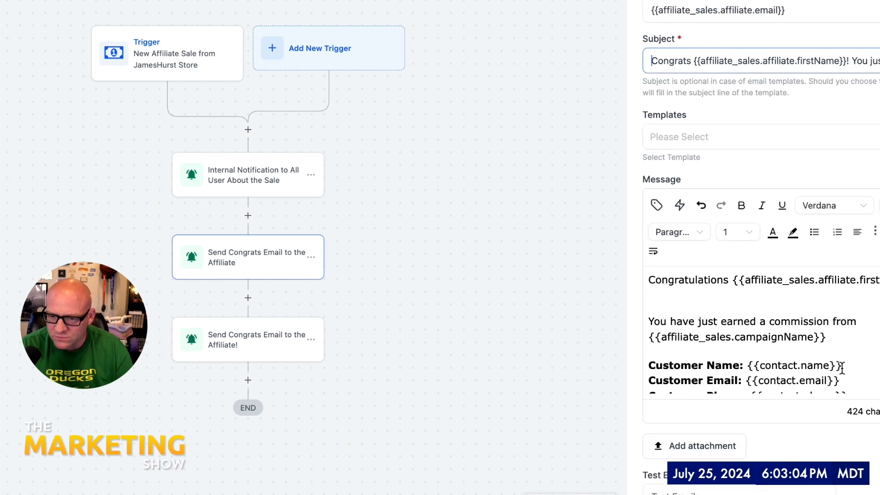